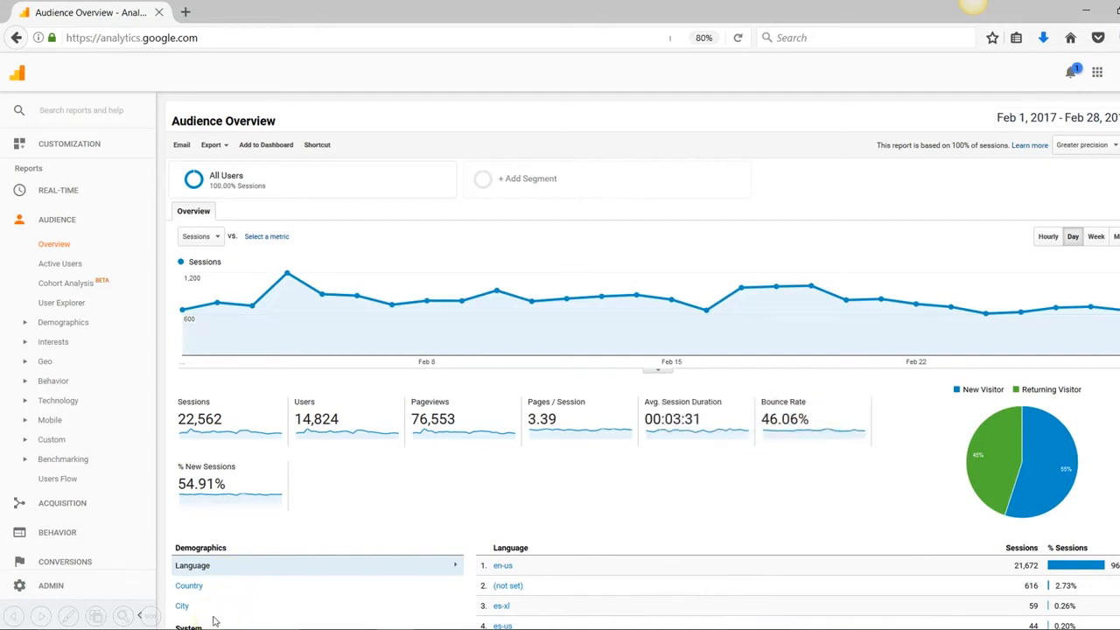
mouse_move(101, 542)
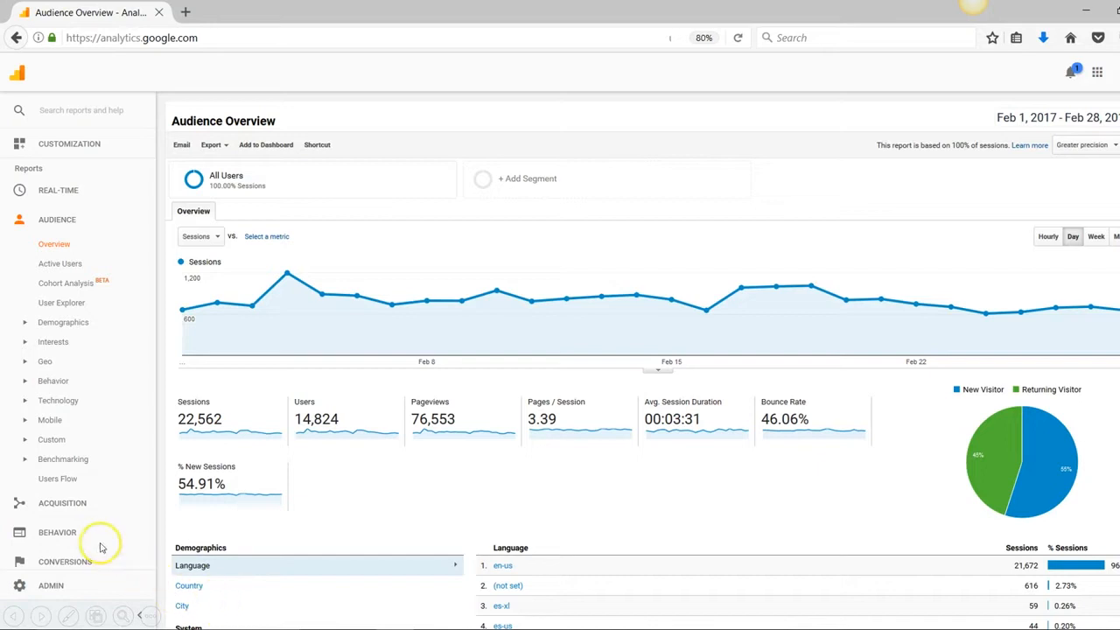
mouse_move(179, 542)
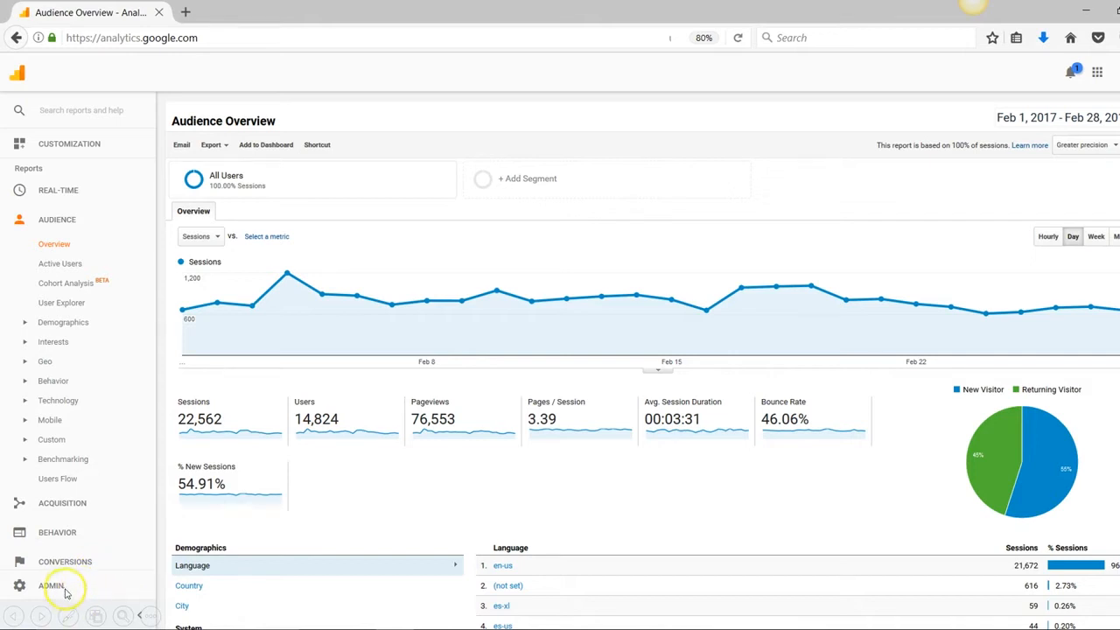
Step: Go to Admin and expand the view's Channel Settings options
click(51, 584)
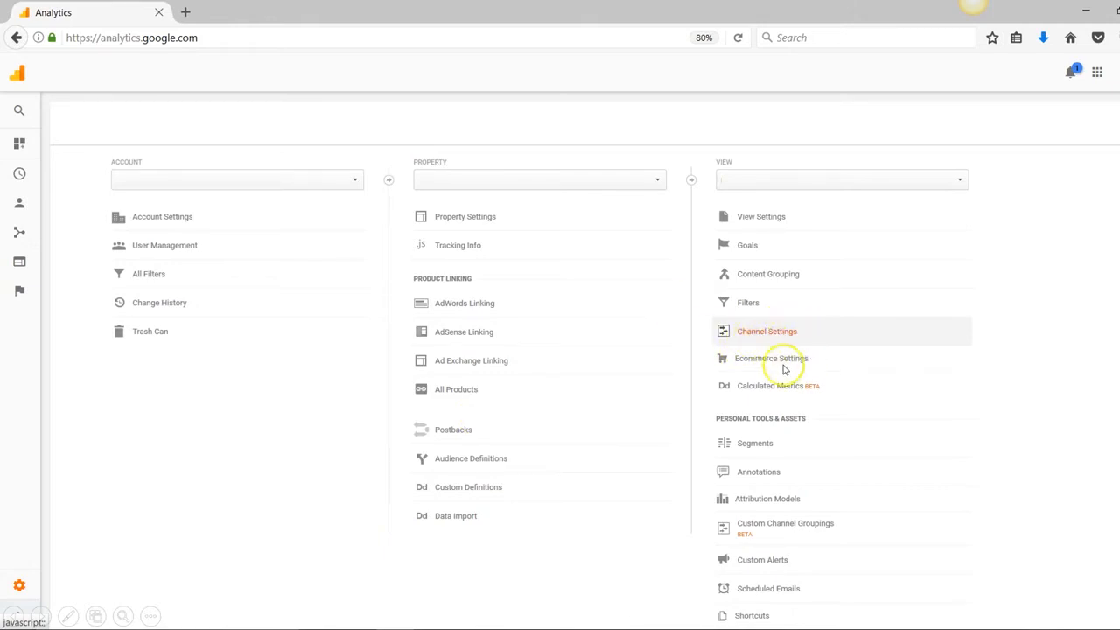
click(767, 331)
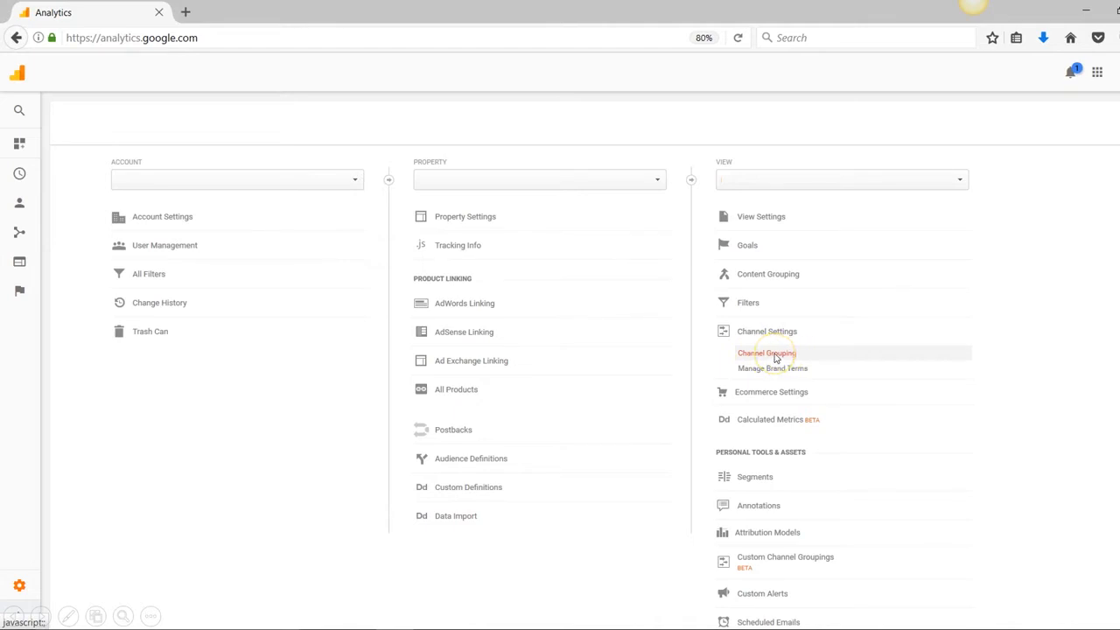
Step: Open the Default Channel Grouping from the Channel Grouping list for editing
click(766, 354)
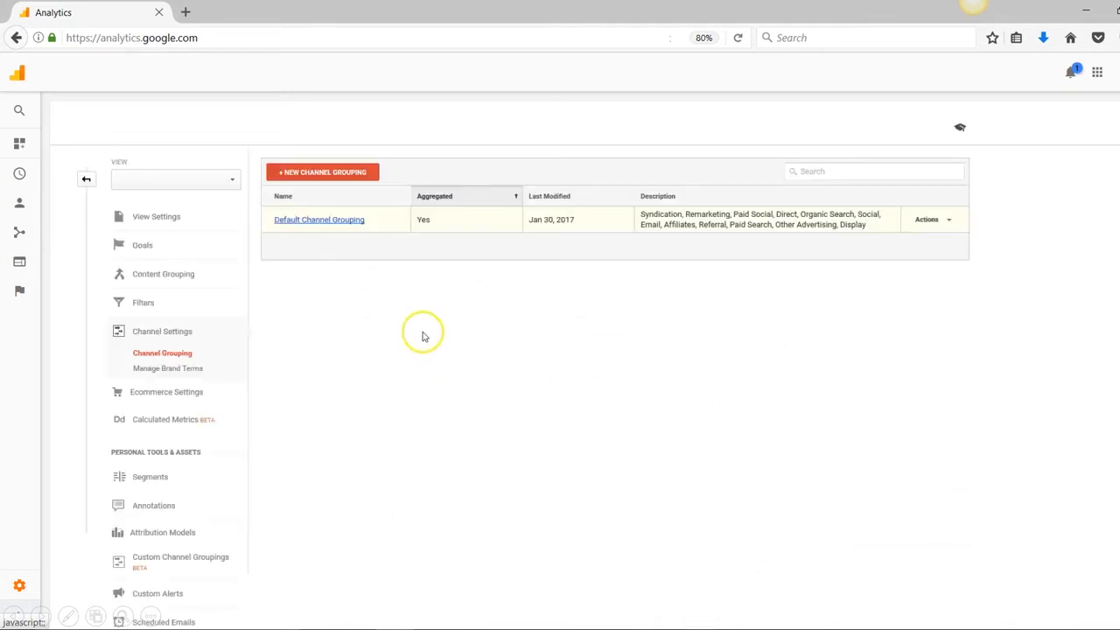
mouse_move(343, 235)
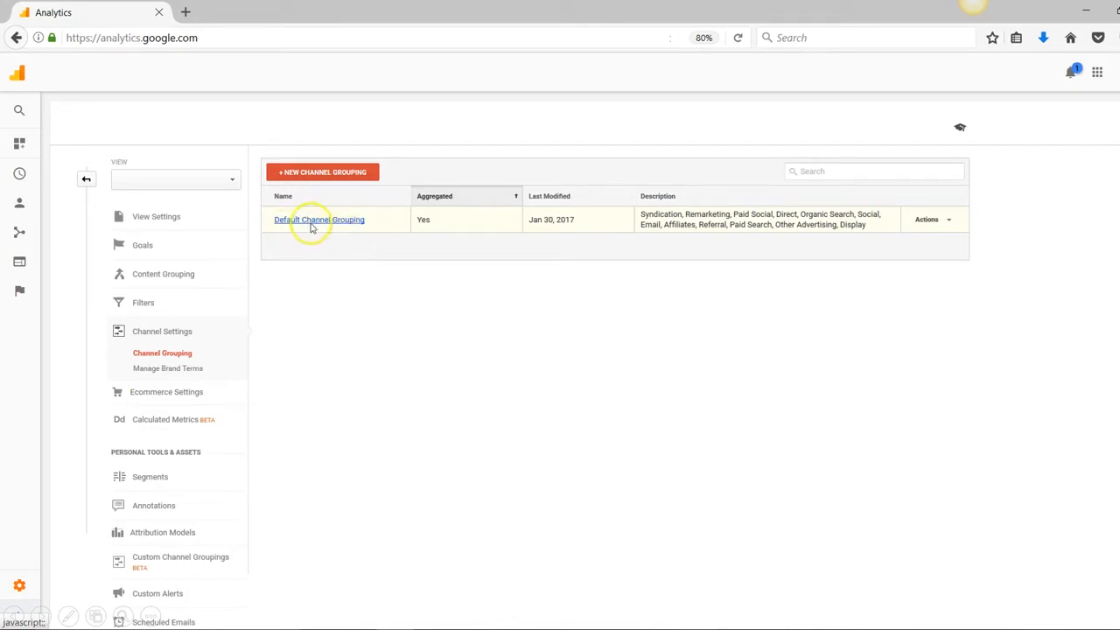
click(319, 221)
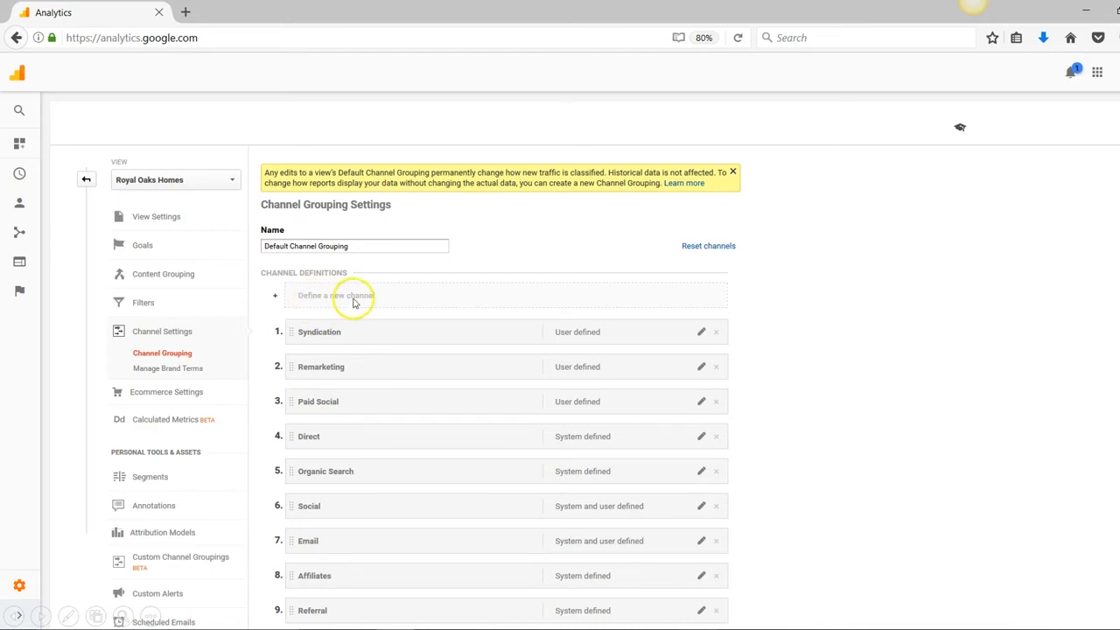
click(336, 294)
text(Paid Social)
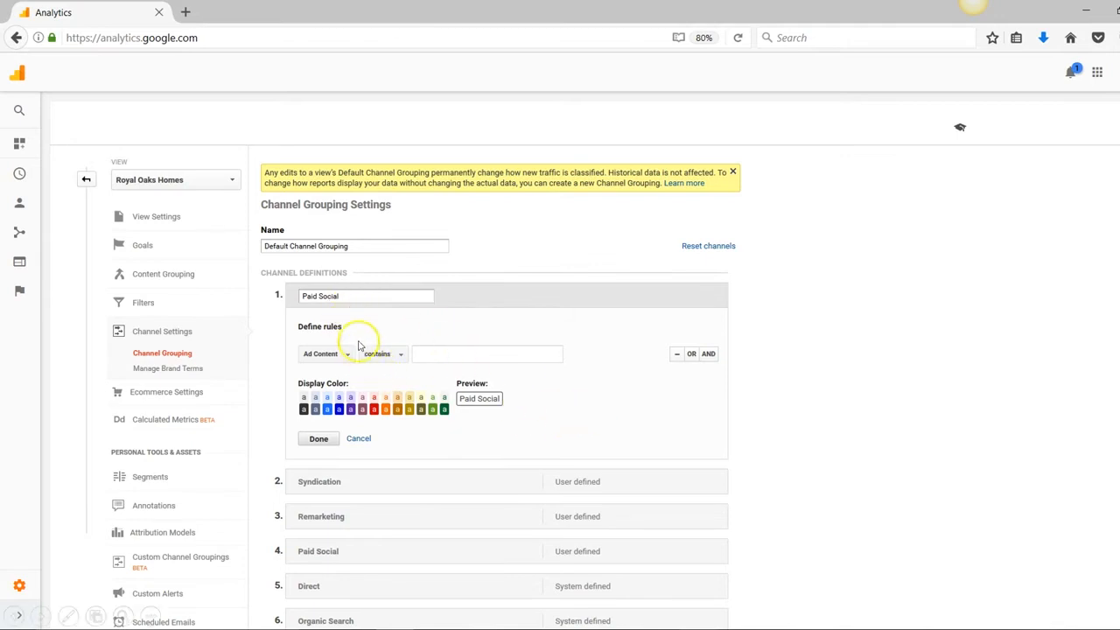
mouse_move(374, 341)
text(source)
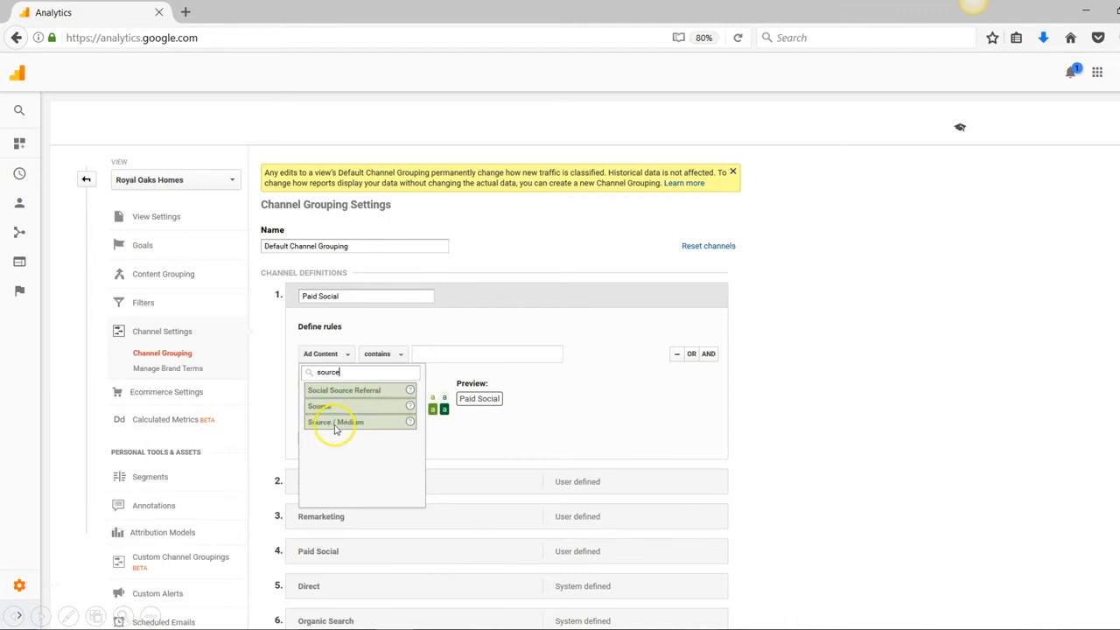
text(medium)
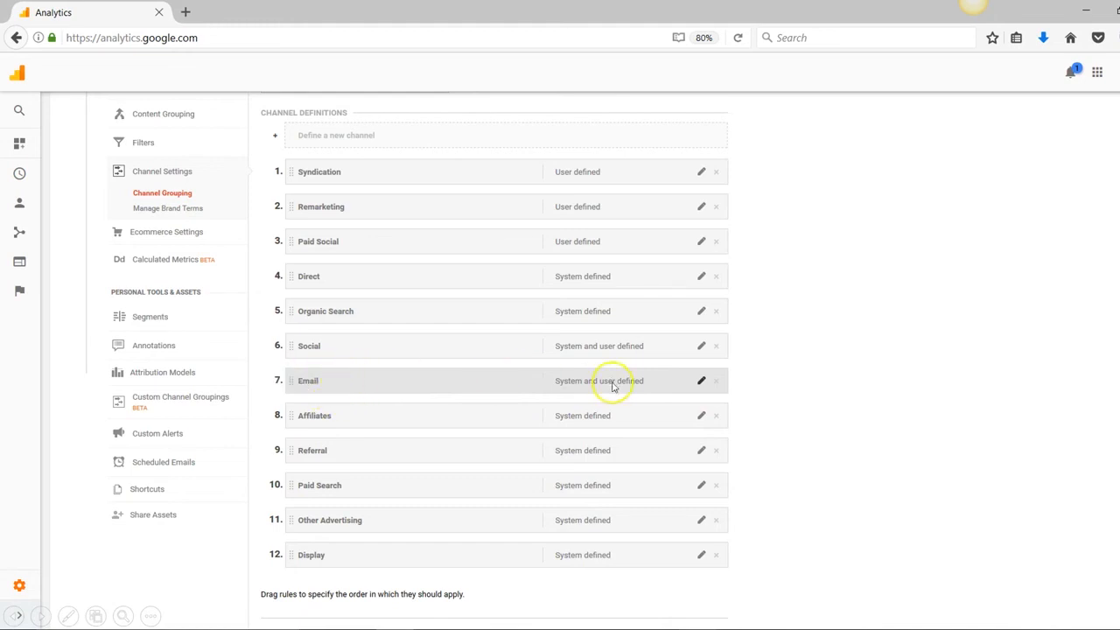
mouse_move(697, 409)
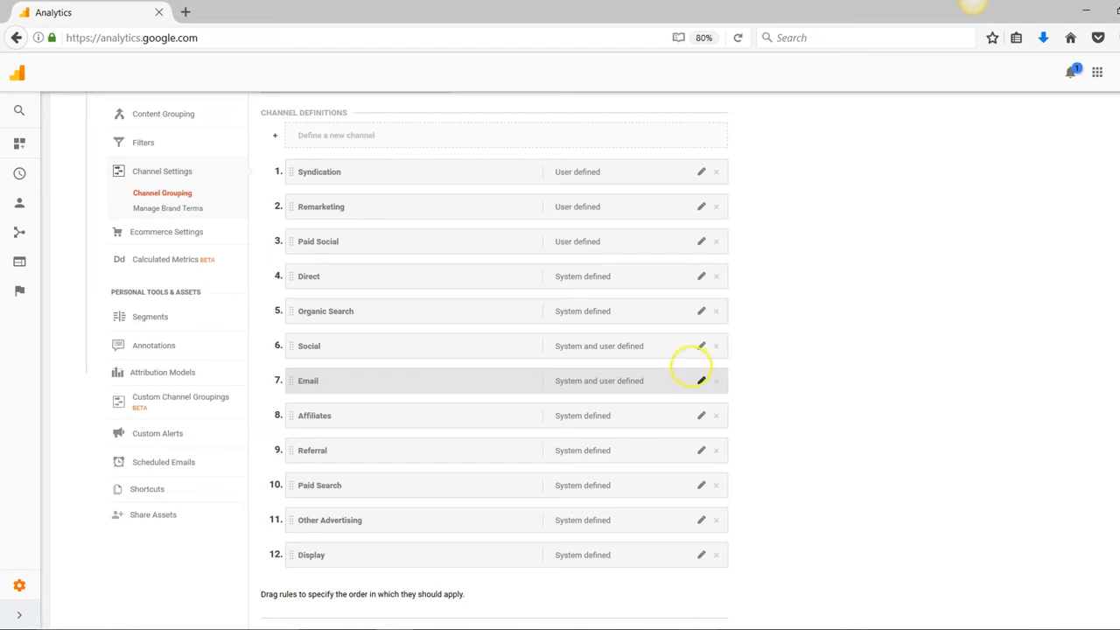
mouse_move(703, 383)
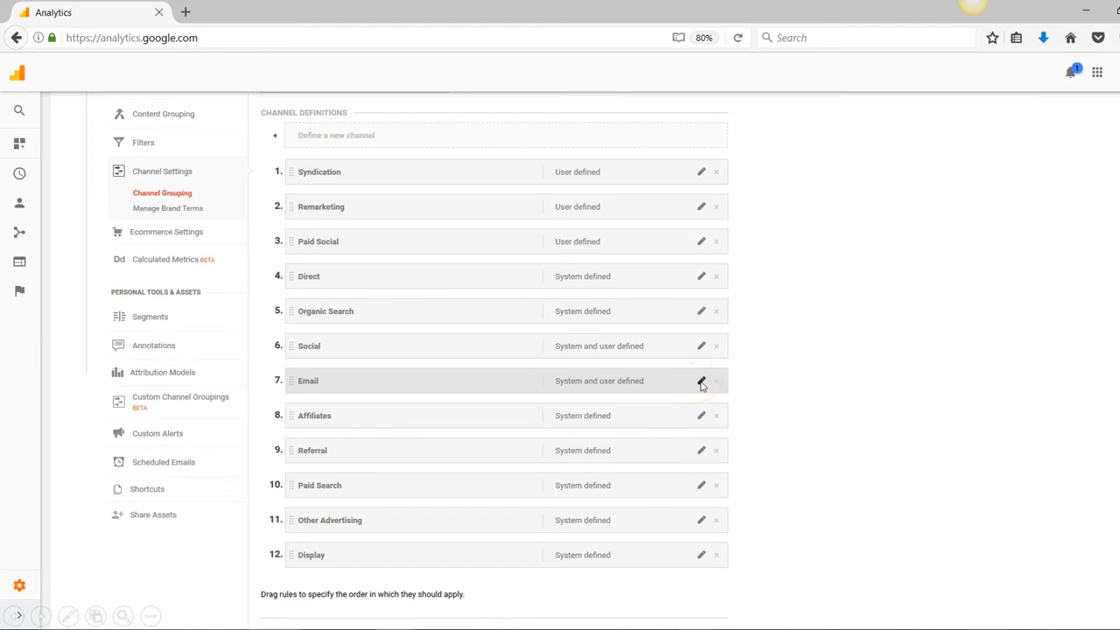
Step: Add an OR rule to Email: Source exactly matches registrantmail.com, then finish editing
click(700, 381)
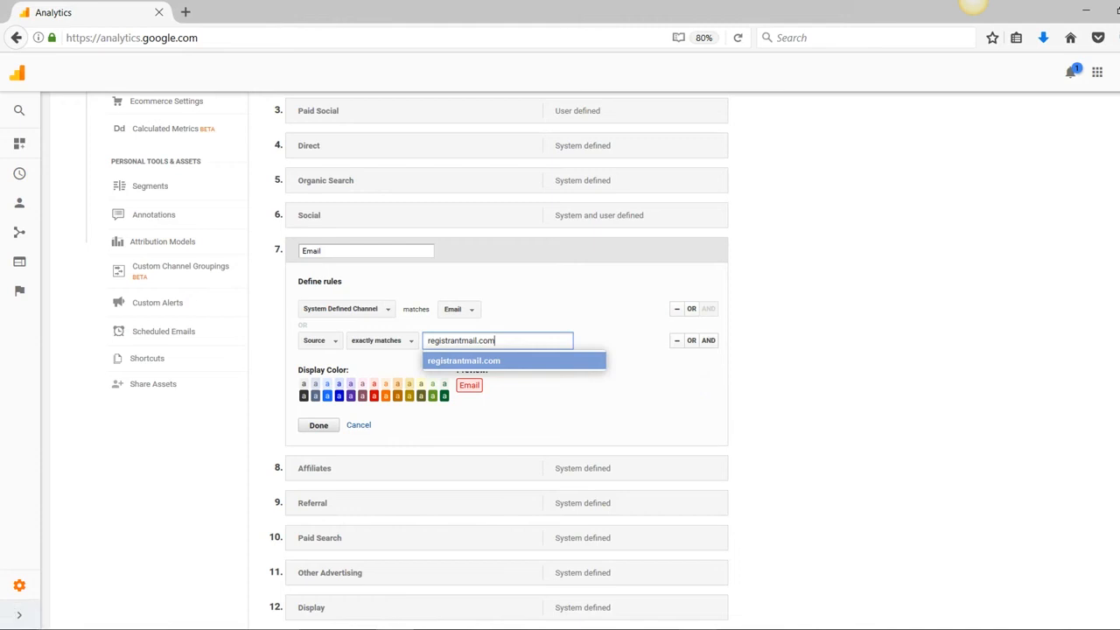
mouse_move(577, 389)
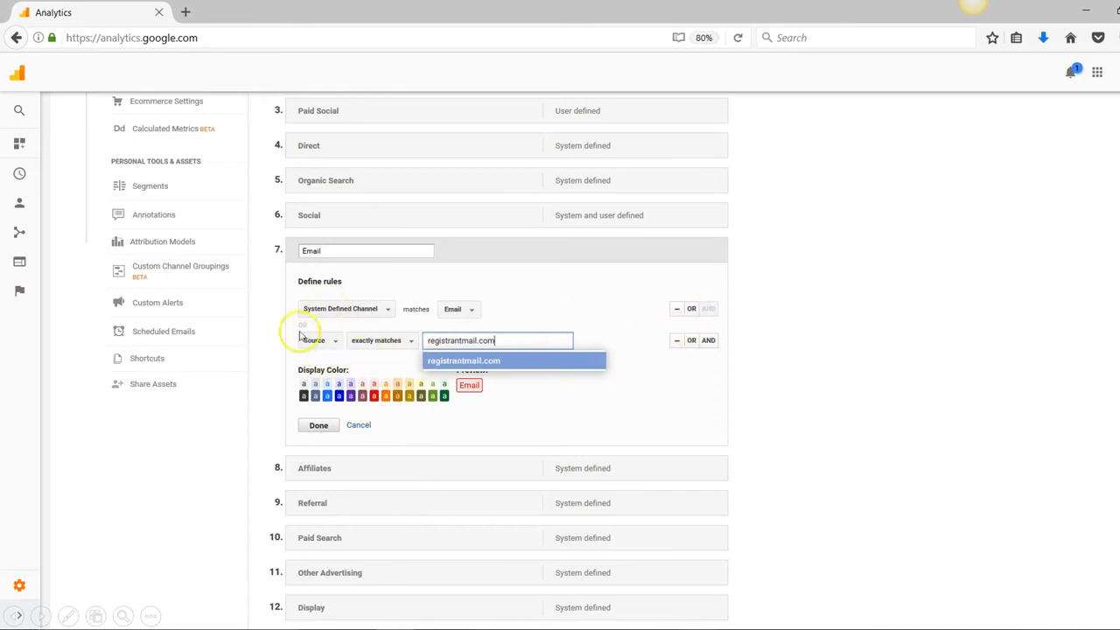
mouse_move(331, 348)
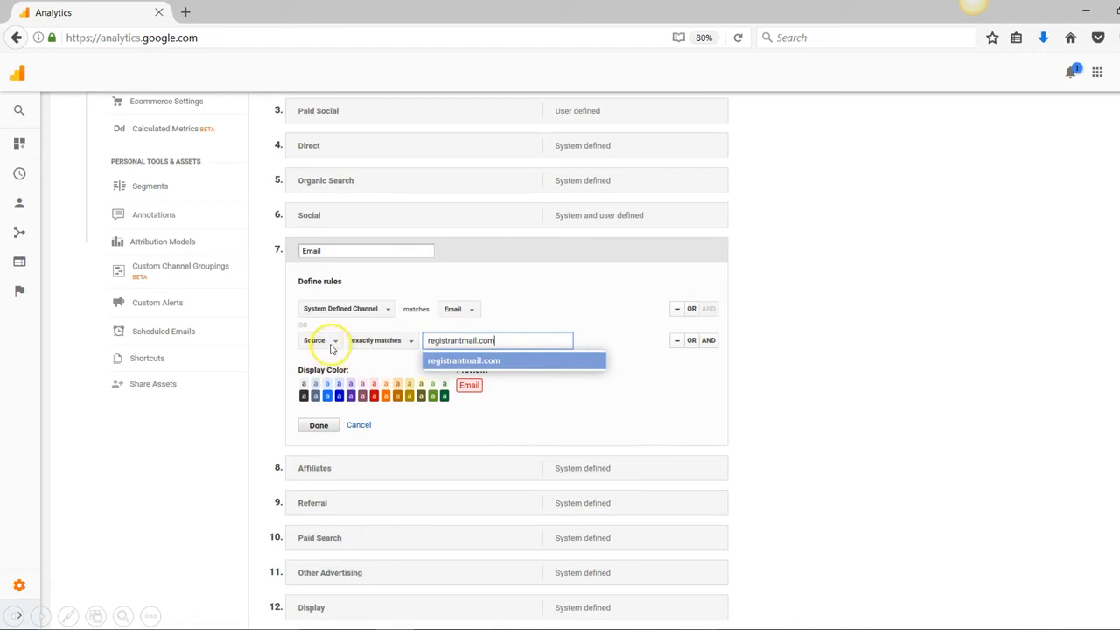
mouse_move(479, 357)
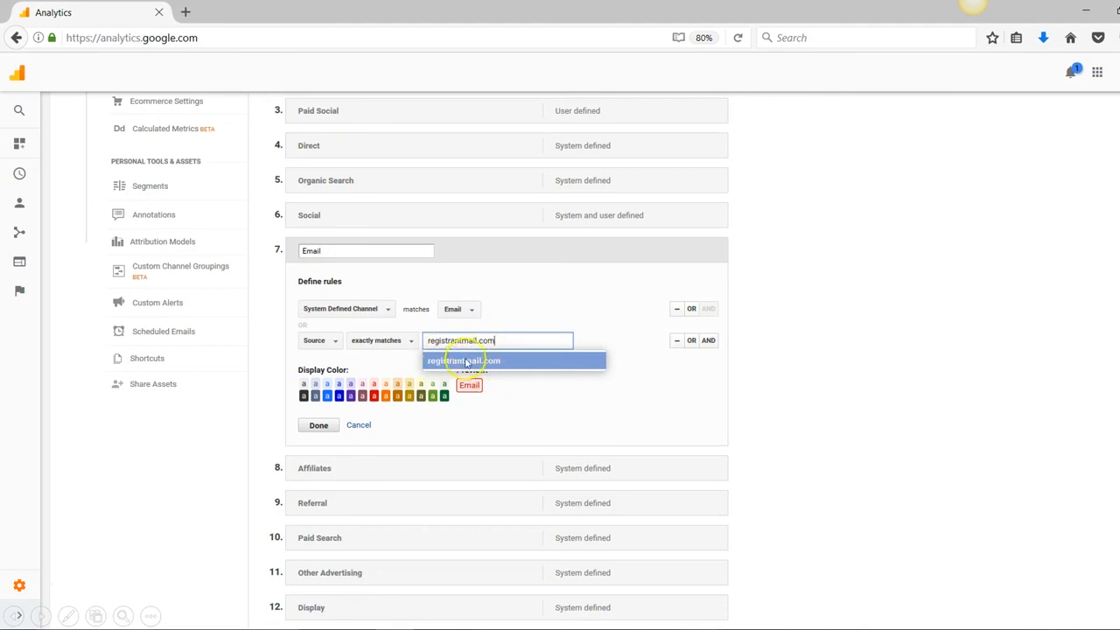
mouse_move(446, 354)
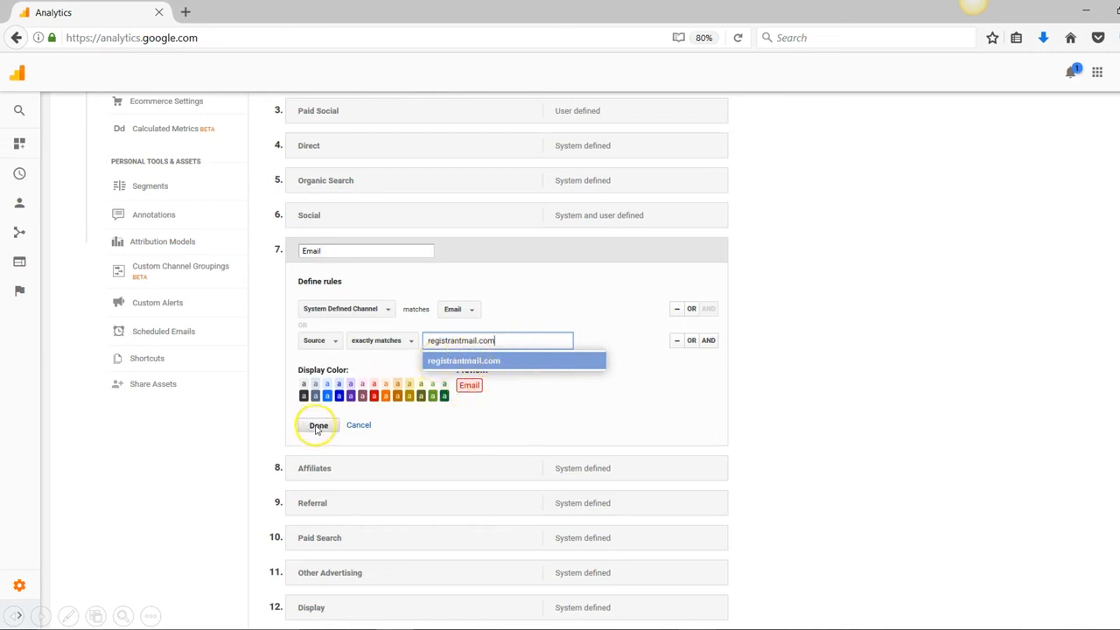
click(318, 425)
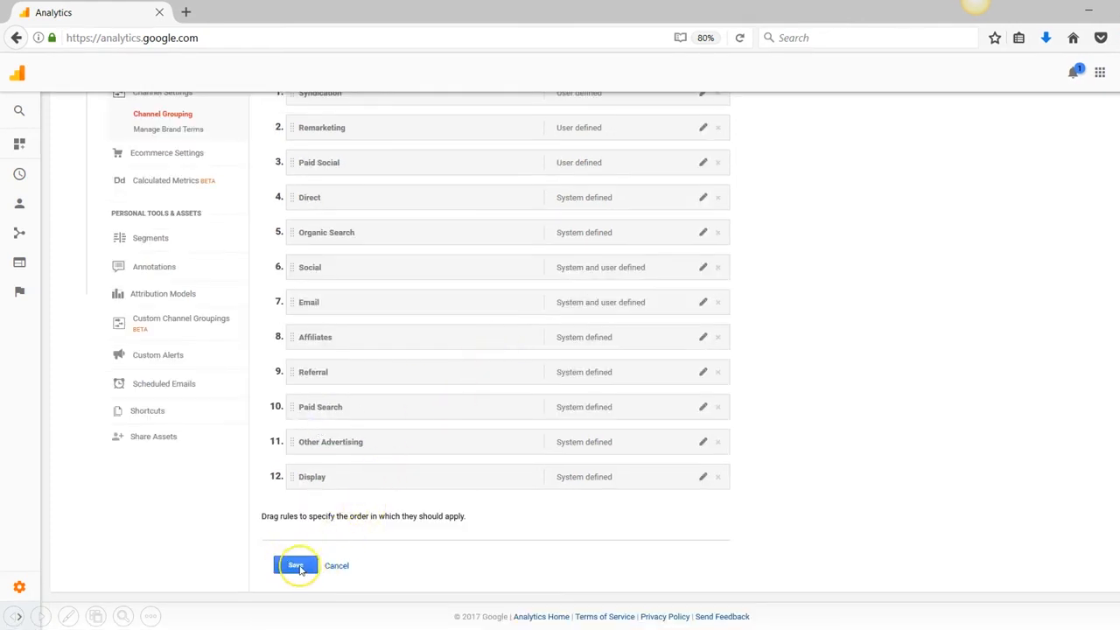
Step: Save the Default Channel Grouping with the new Email rule
click(296, 565)
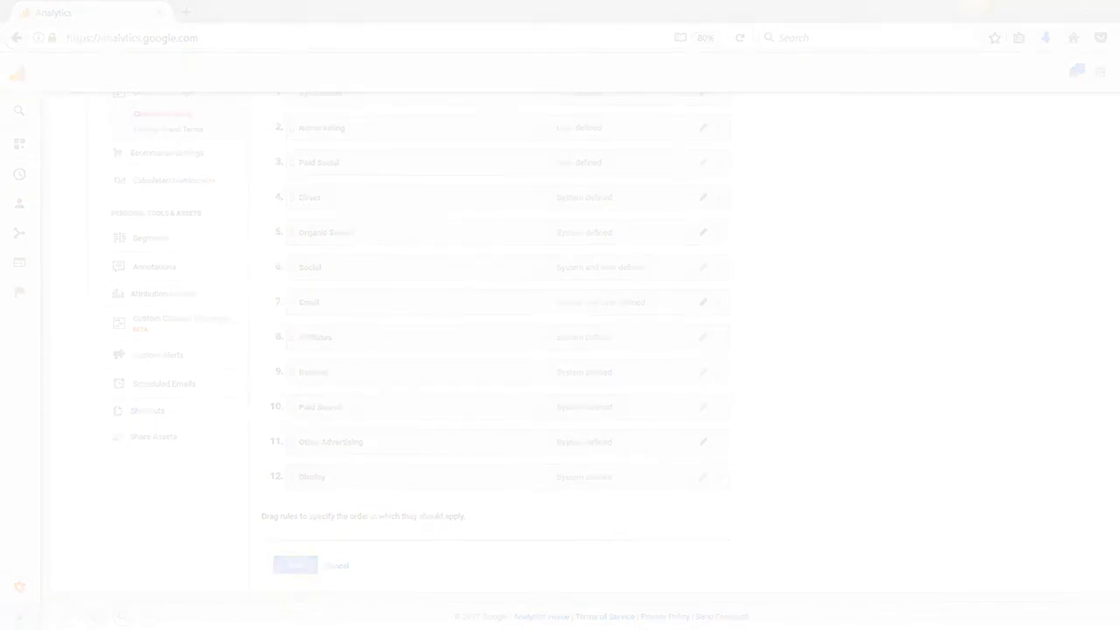